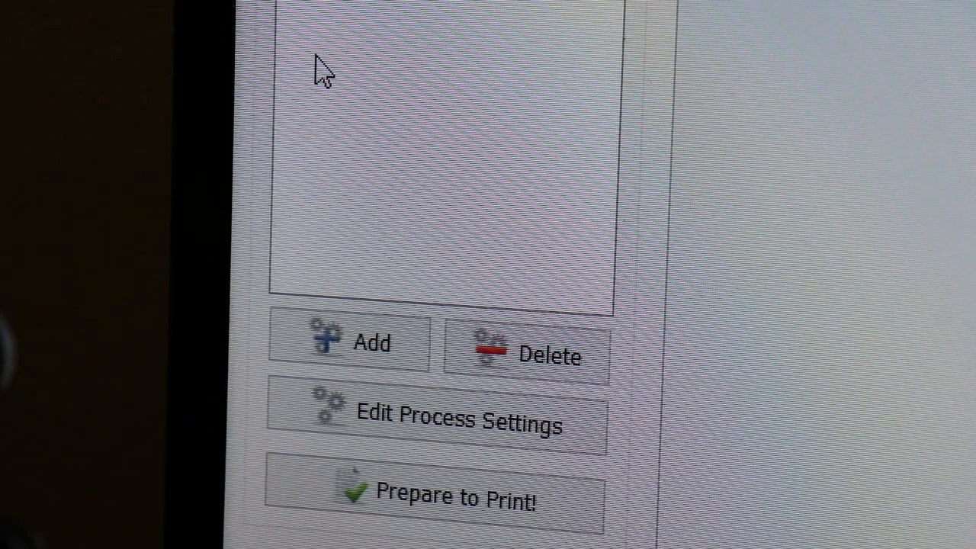
mouse_move(732, 309)
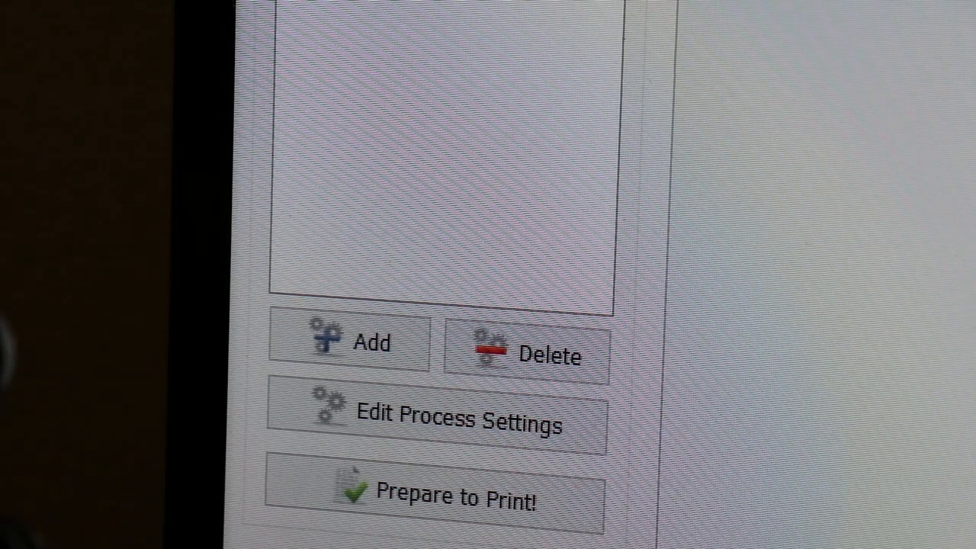
mouse_move(244, 194)
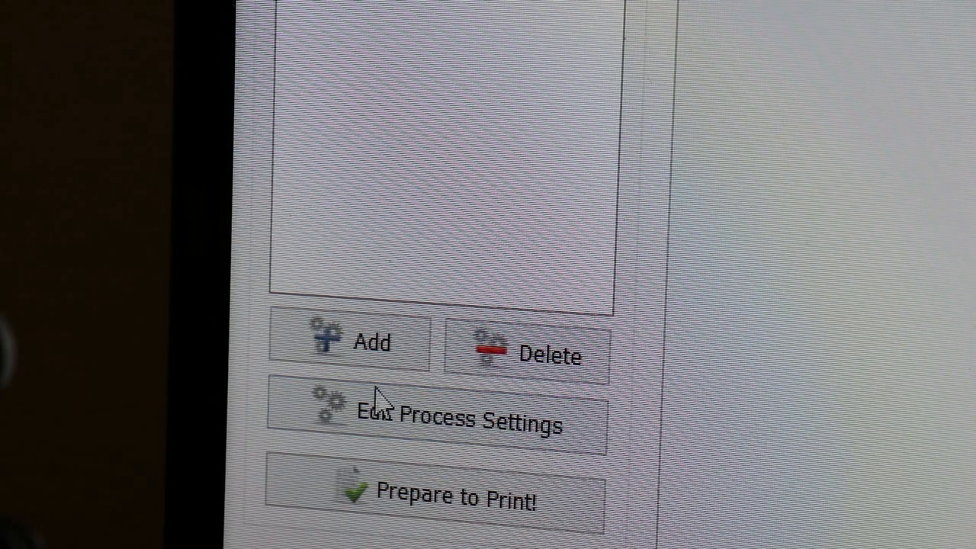
mouse_move(446, 293)
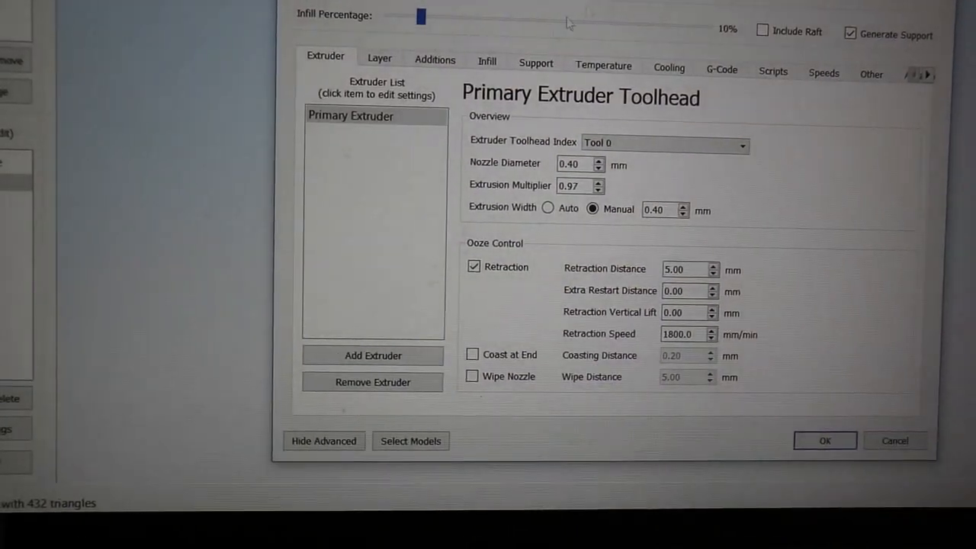
- Show the Additions settings, where the skirt is enabled 100 mm from the part
click(433, 62)
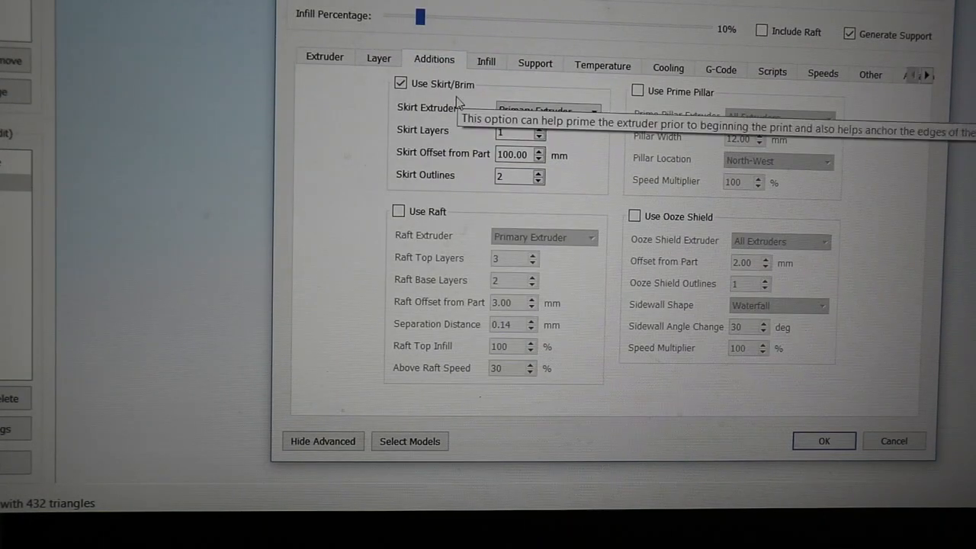
mouse_move(371, 126)
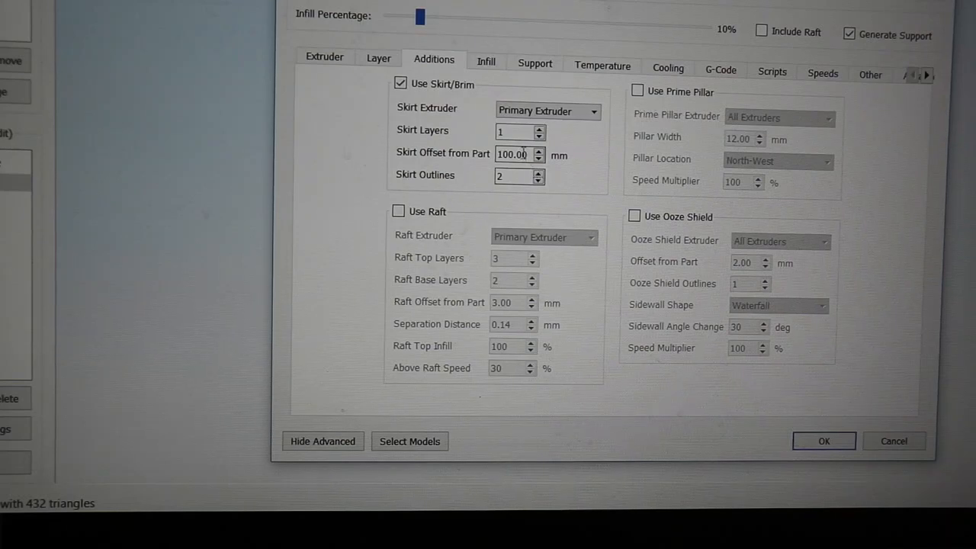
mouse_move(520, 154)
text(4)
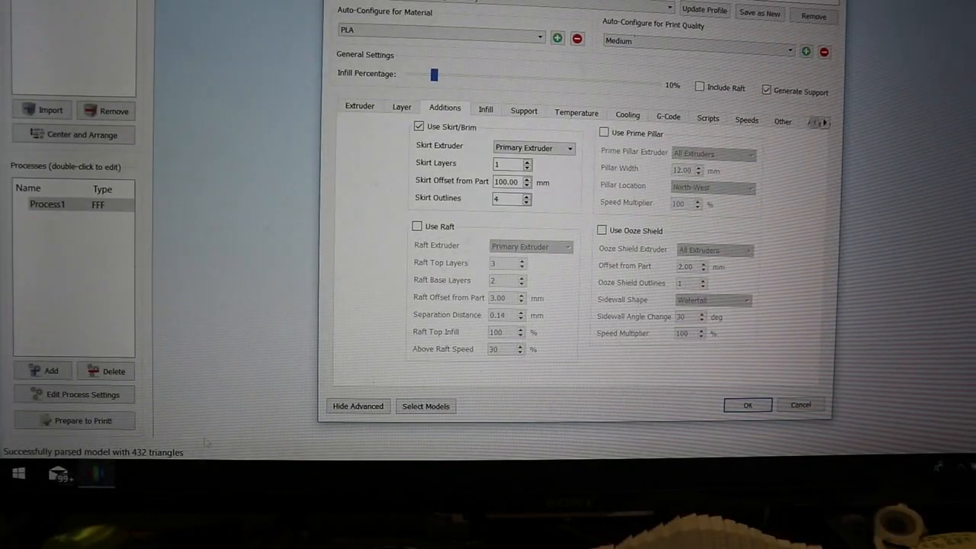
- Change the Skirt Outlines count to 4, keeping the 100 mm offset
click(747, 405)
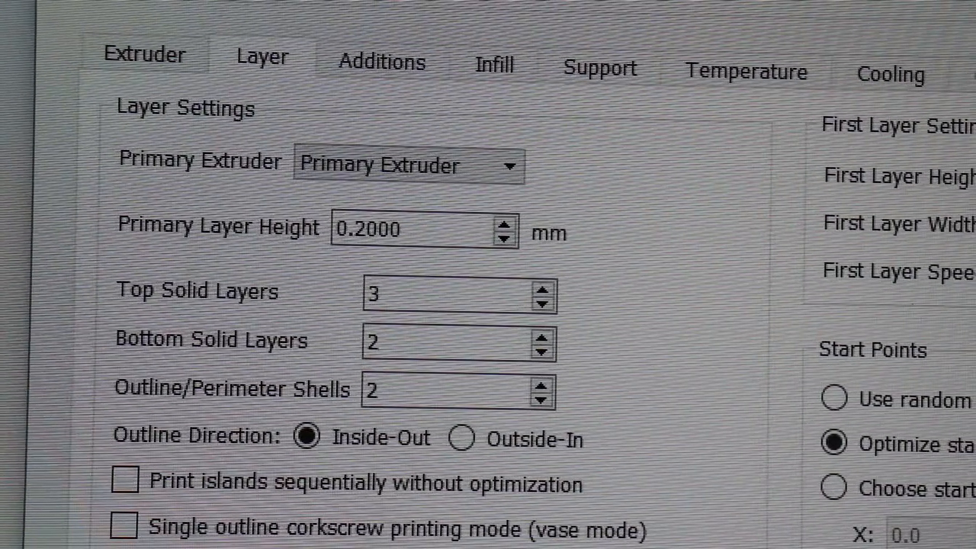
mouse_move(509, 99)
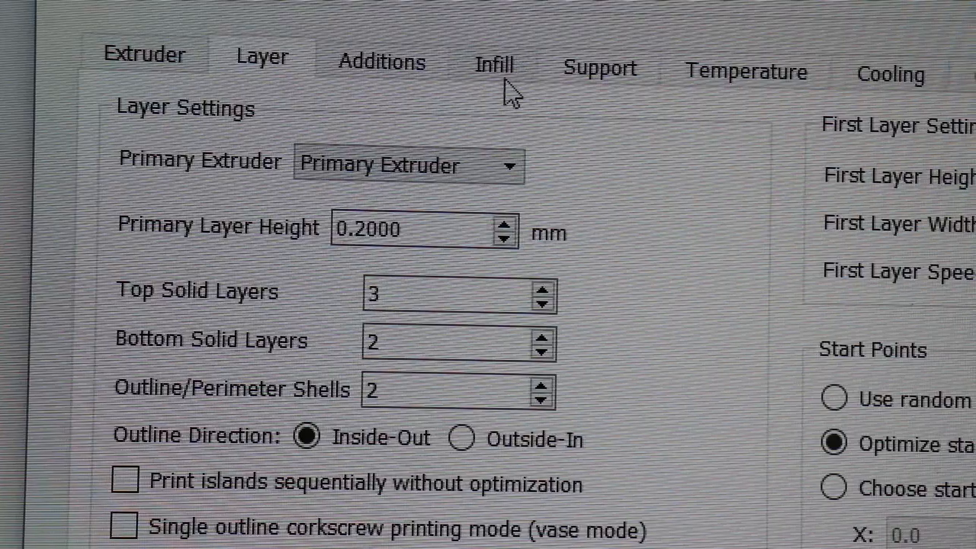
- On the Infill settings, type -4 as a new external infill angle offset
click(494, 64)
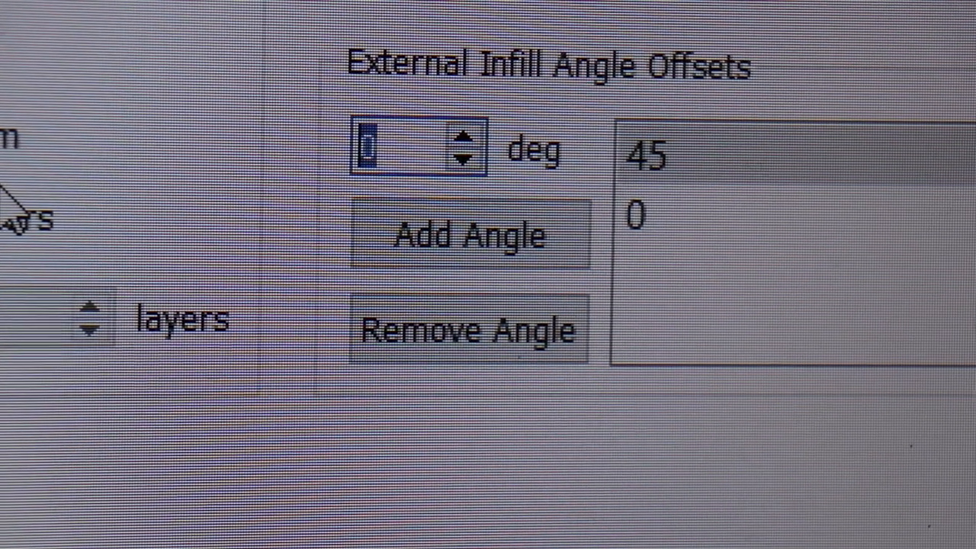
text(-4)
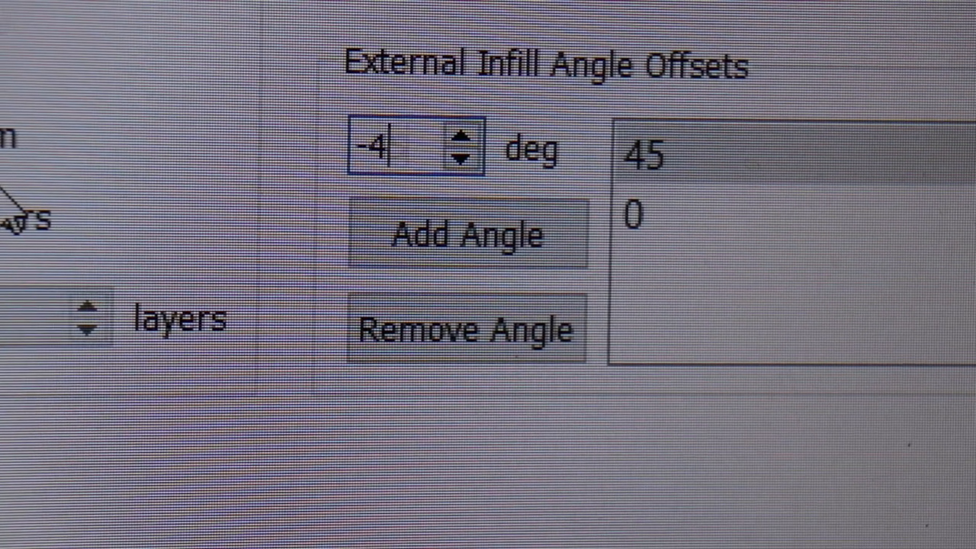